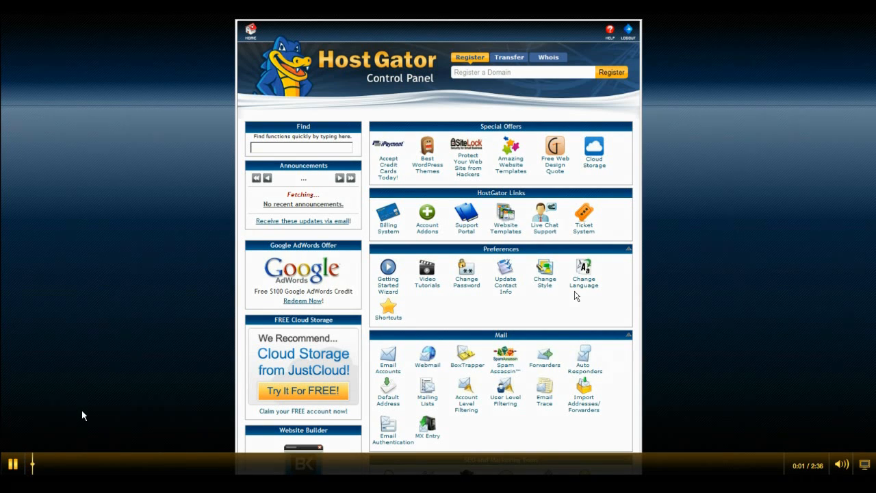
mouse_move(518, 299)
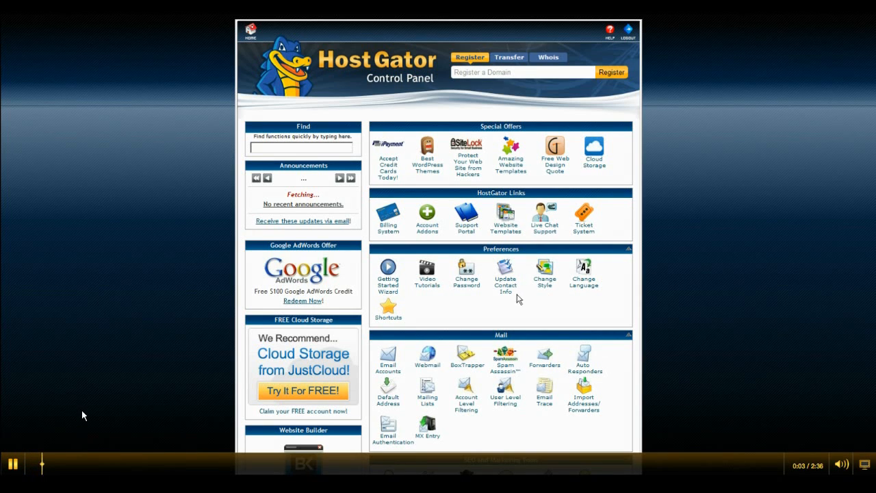
mouse_move(455, 185)
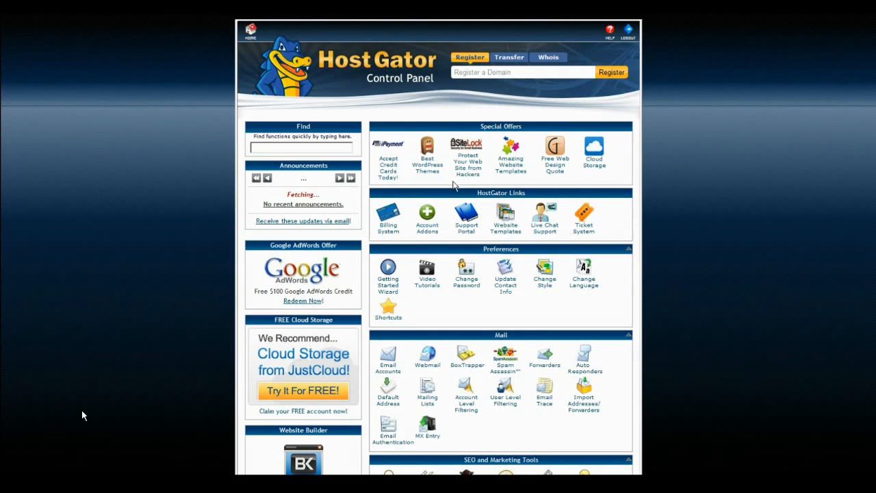
mouse_move(386, 124)
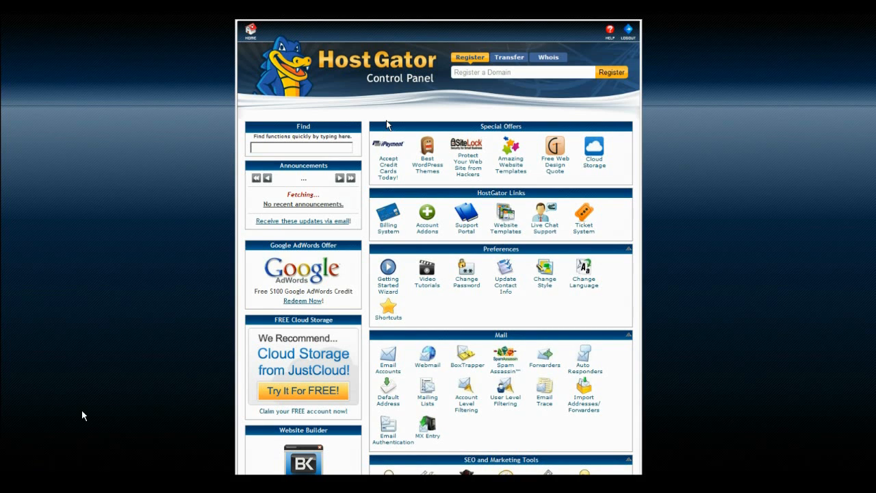
mouse_move(376, 205)
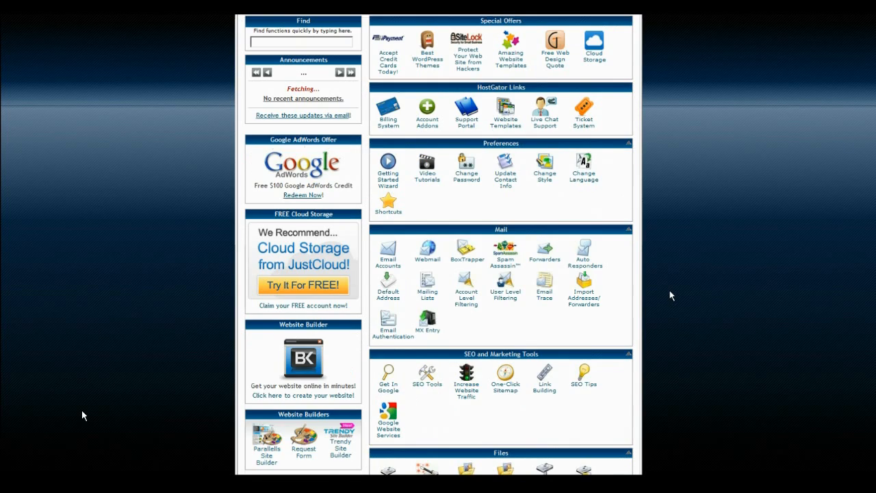
- Open MySQL Databases and create the database 'mygamescores', producing arcaded_mygamescores
scroll(down, 3)
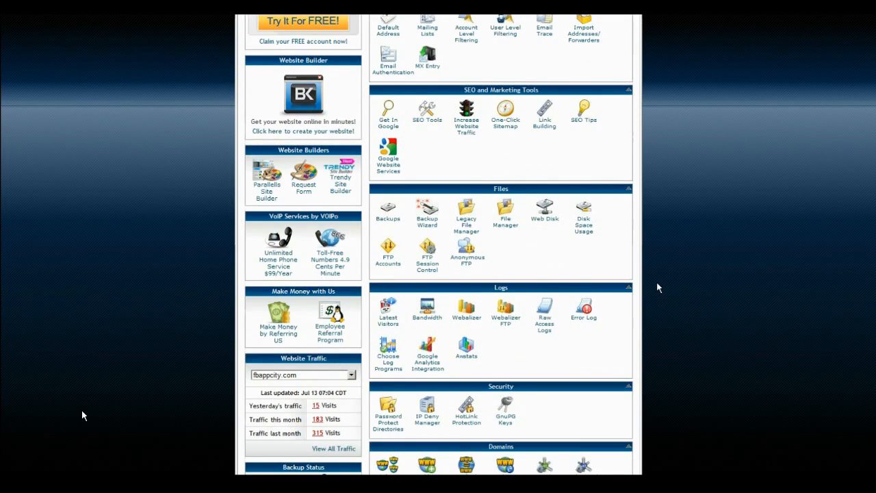
scroll(down, 3)
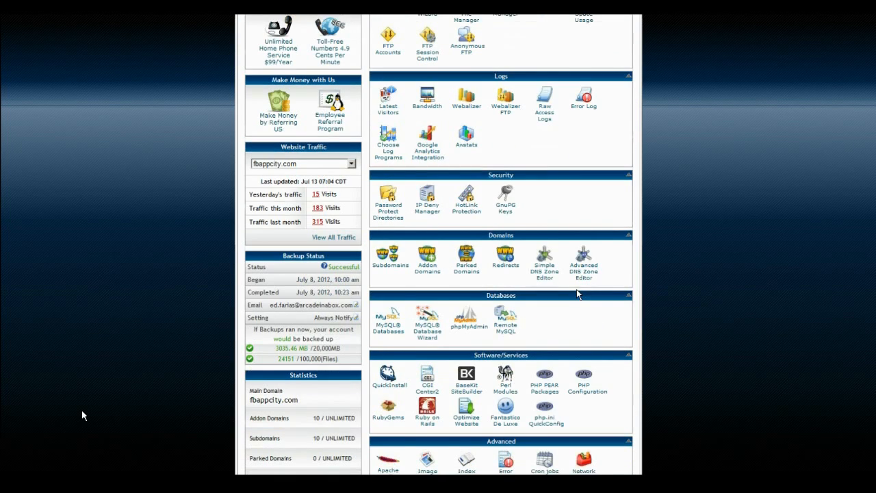
mouse_move(452, 326)
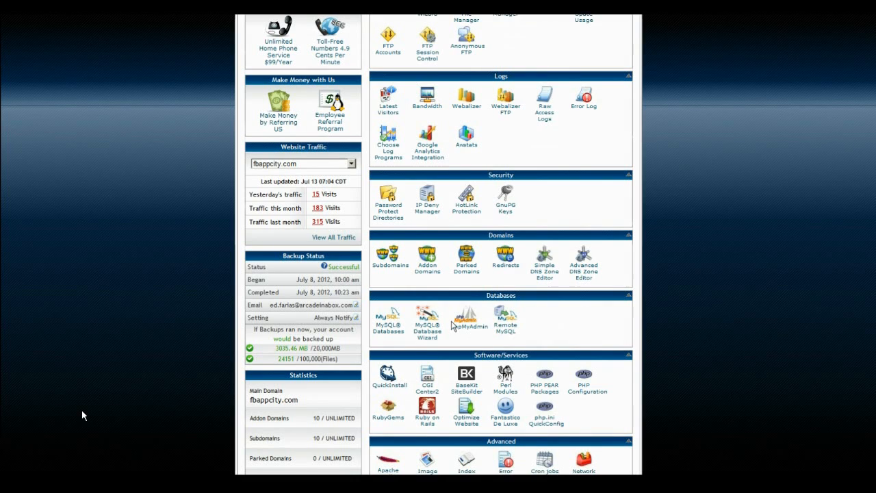
mouse_move(585, 355)
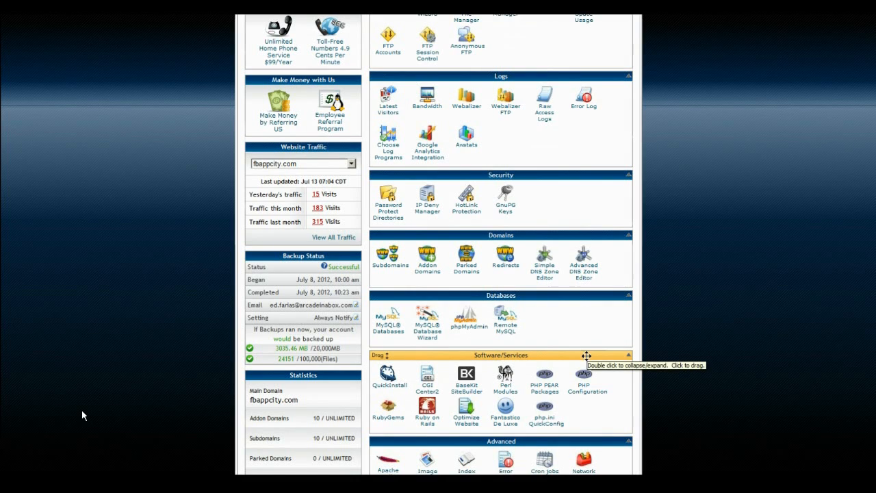
mouse_move(541, 351)
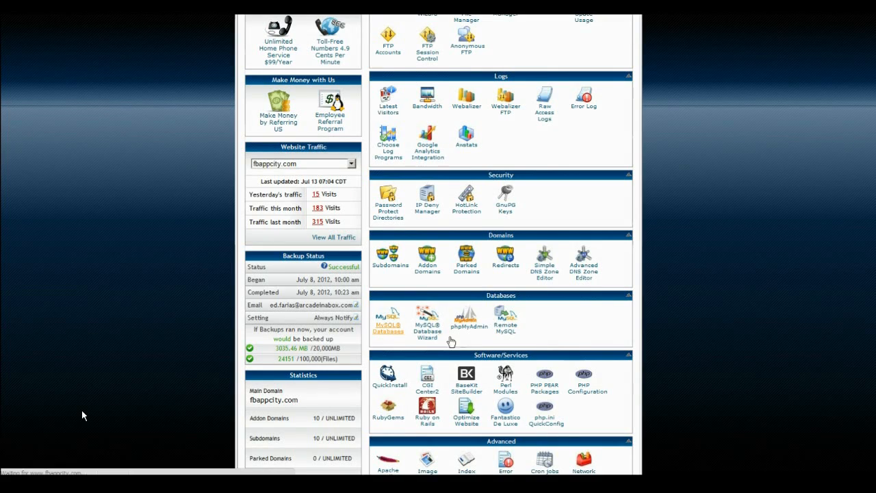
click(388, 317)
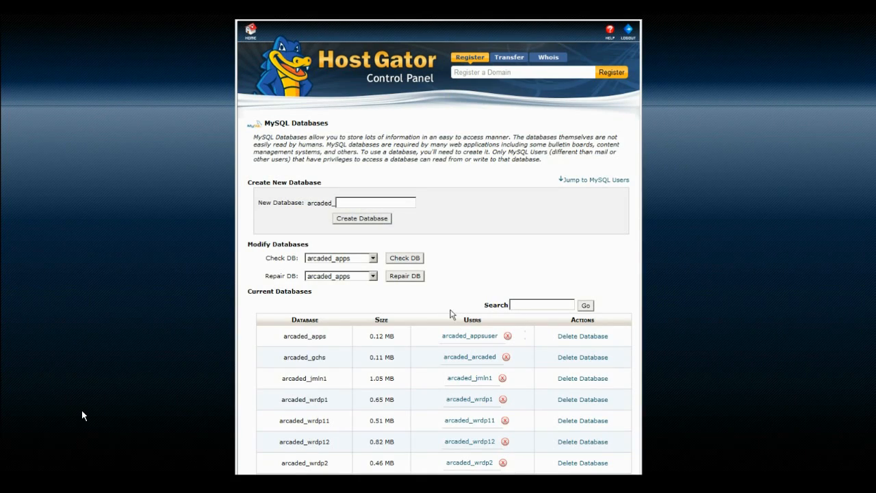
mouse_move(403, 236)
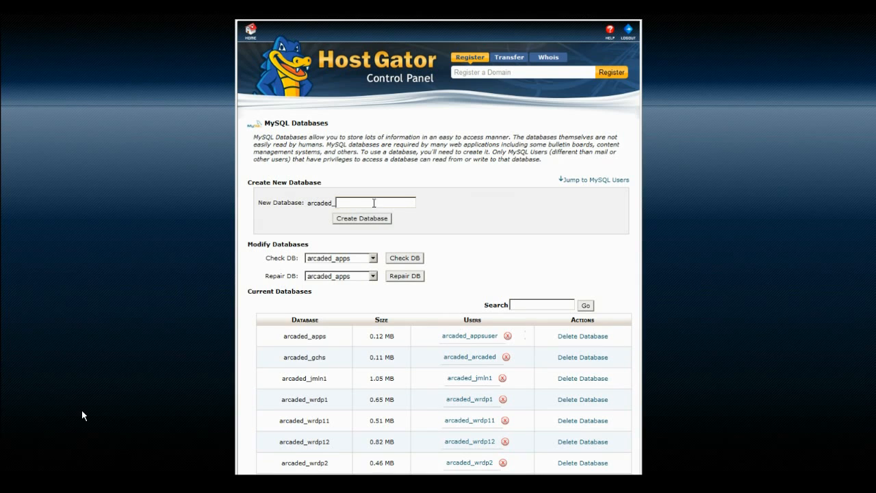
text(m)
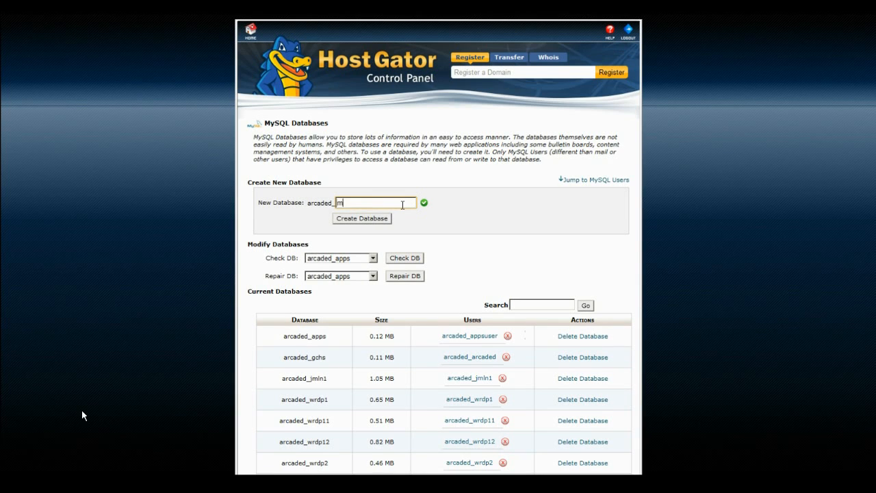
text(ygamescores)
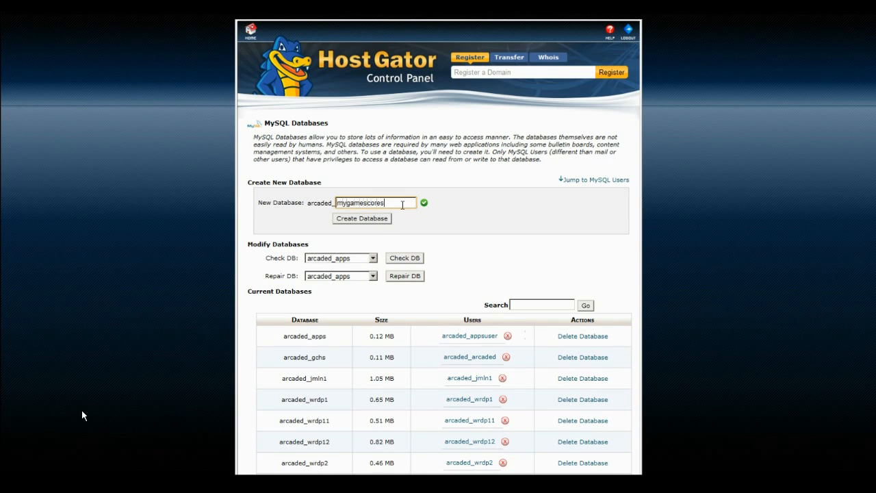
click(361, 218)
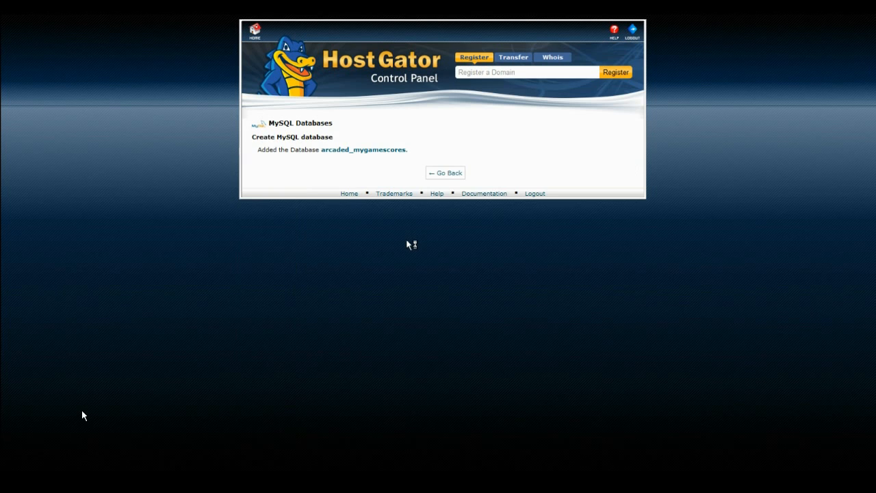
mouse_move(448, 177)
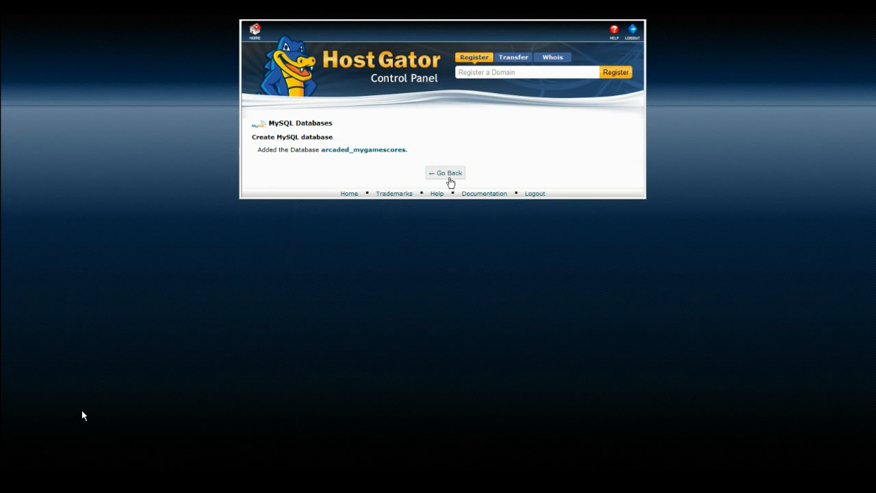
- Go back, confirm arcaded_mygamescores in Current Databases, and scroll down to MySQL Users
click(446, 172)
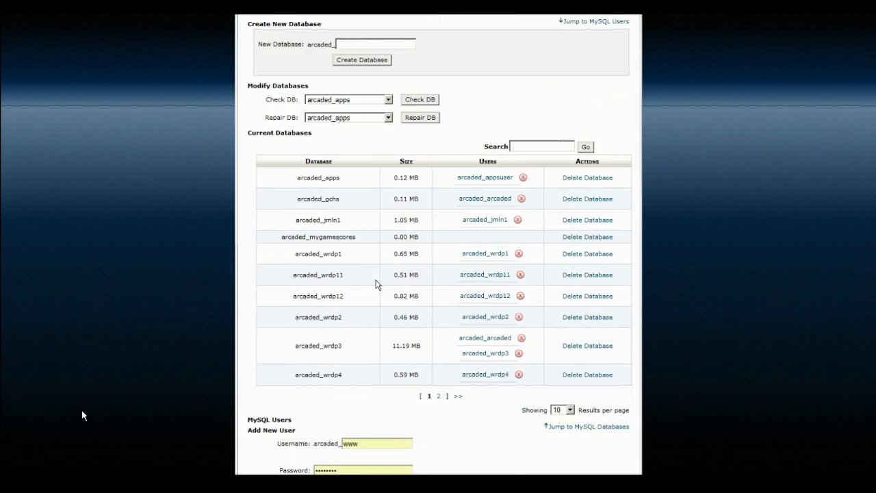
scroll(down, 3)
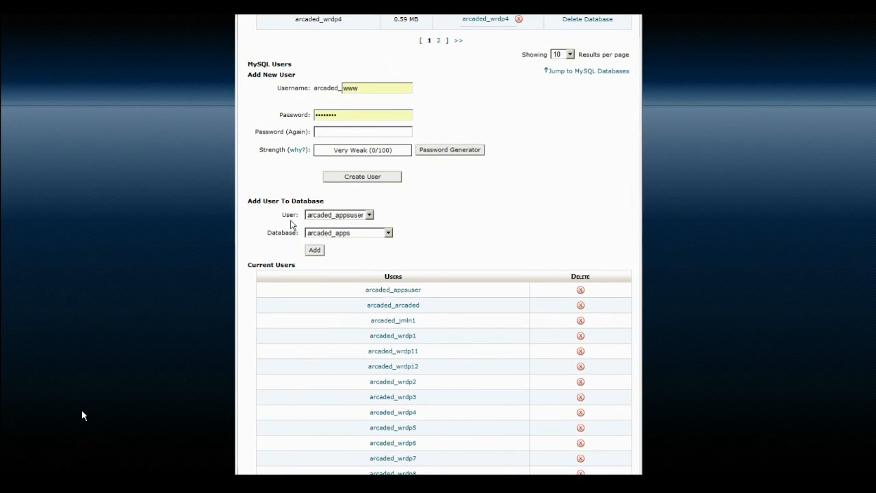
scroll(up, 3)
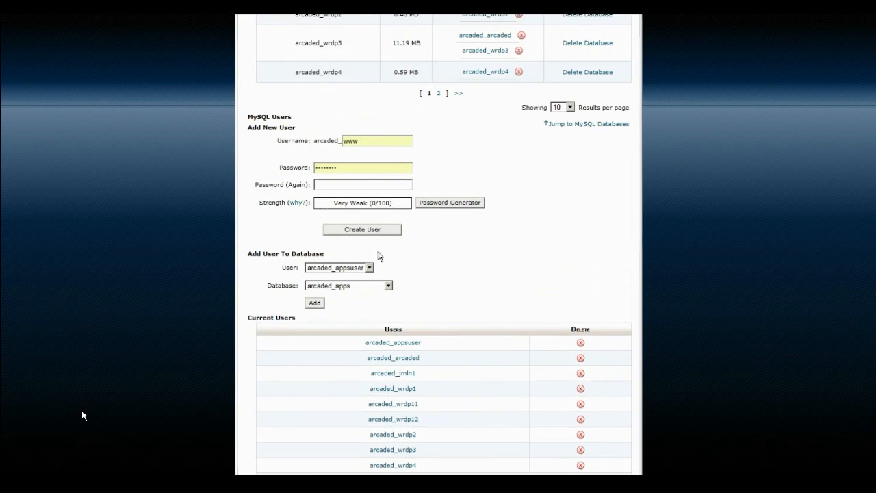
scroll(up, 3)
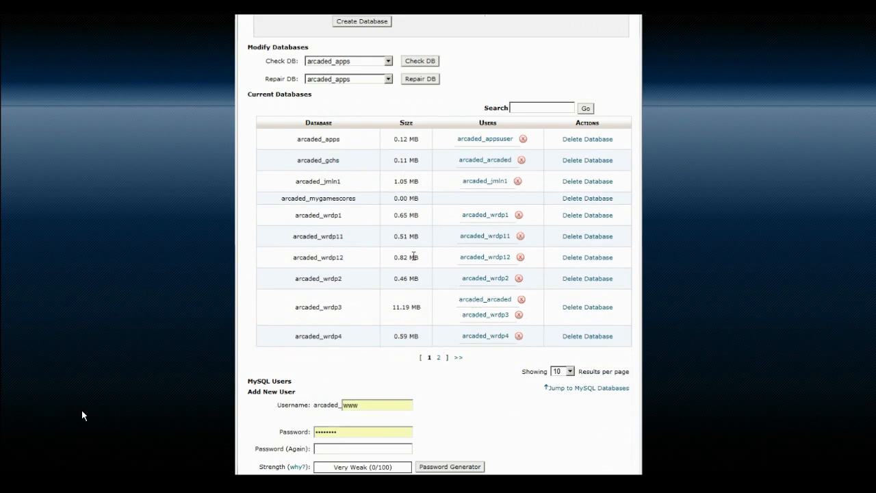
scroll(down, 3)
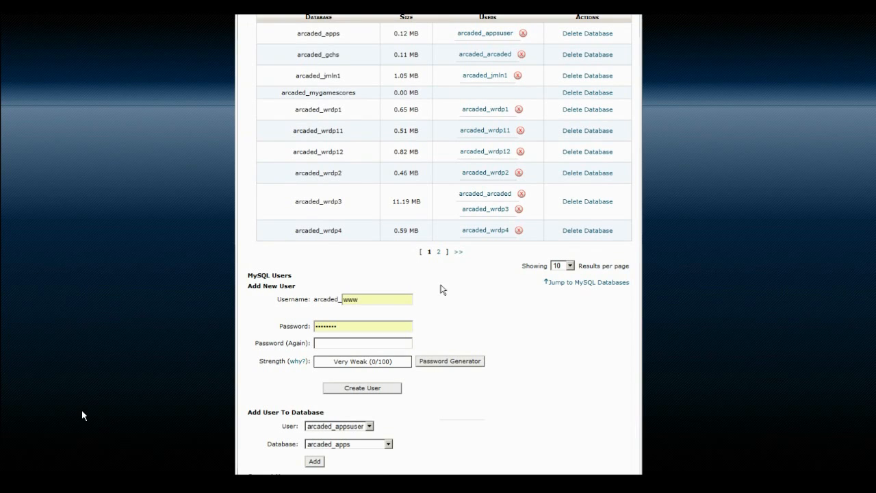
scroll(down, 3)
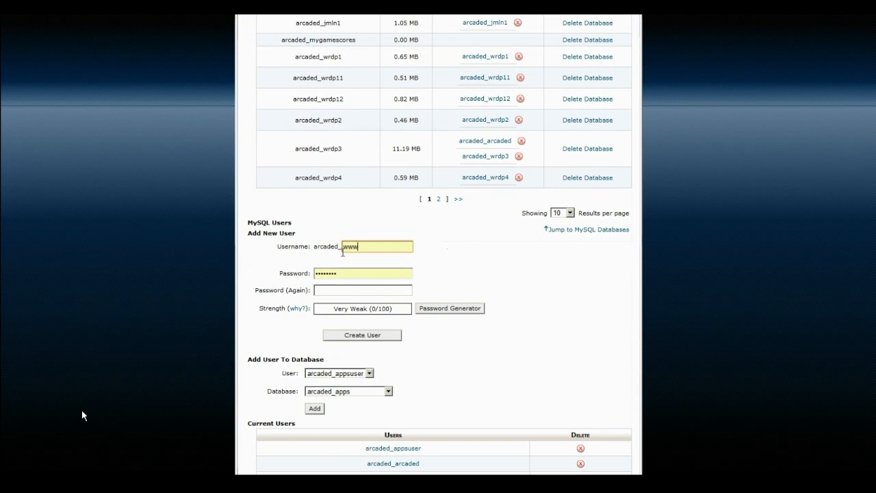
scroll(down, 3)
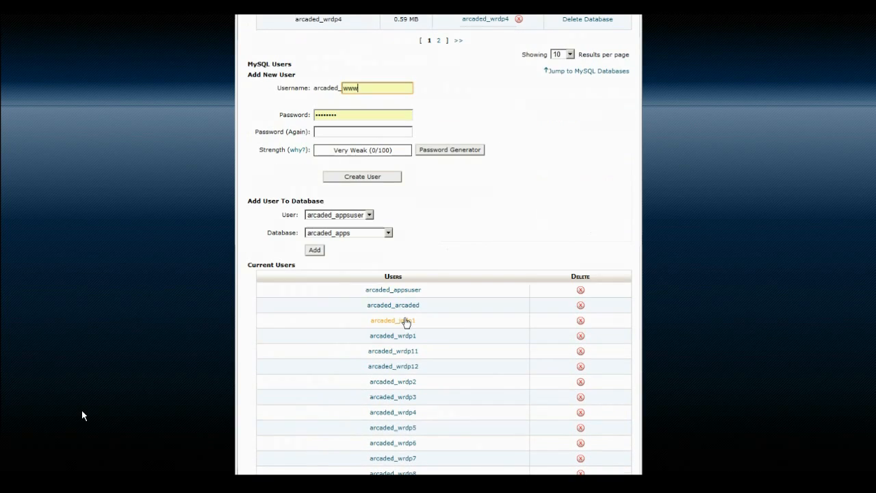
- Under Add User To Database, select user arcaded_arcaded and database arcaded_mygamescores
click(338, 214)
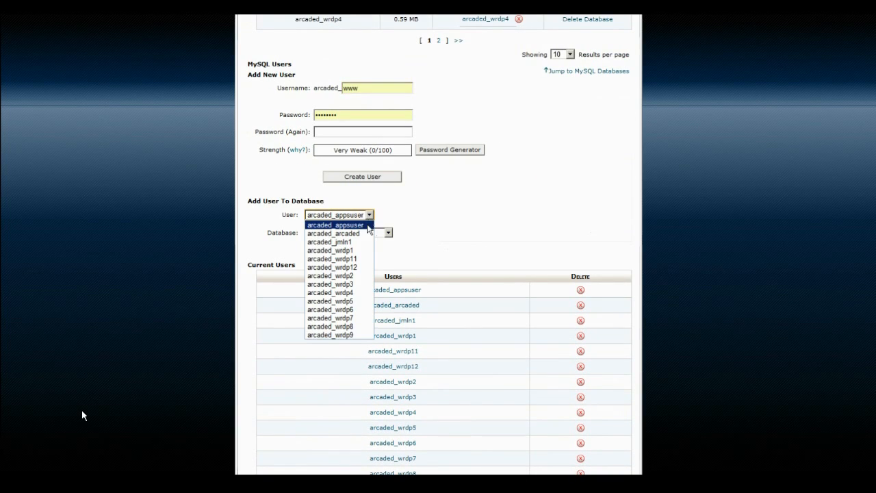
mouse_move(350, 233)
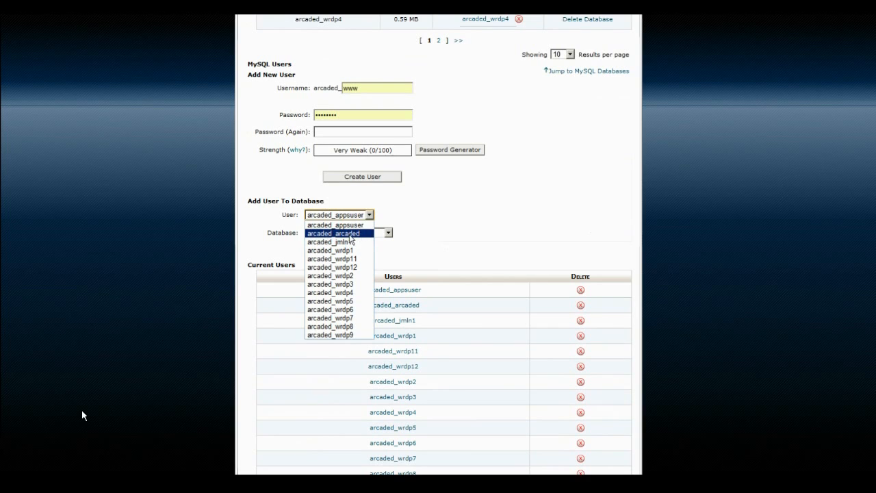
click(339, 233)
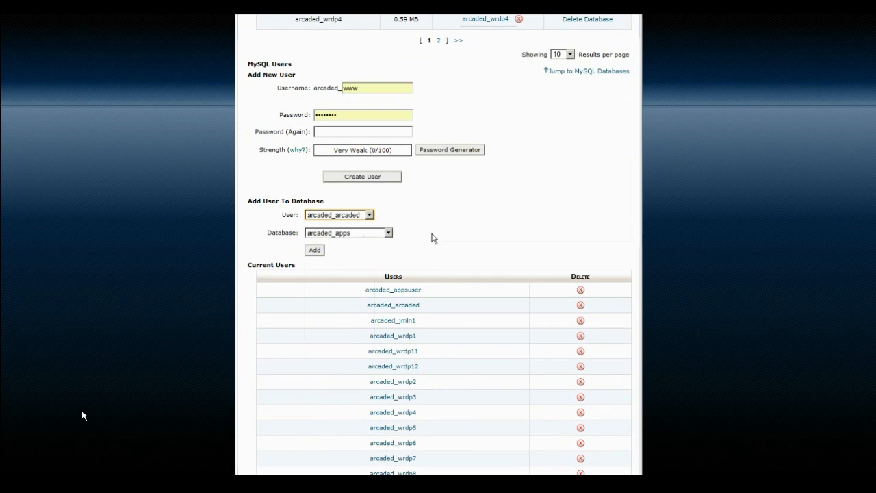
click(387, 233)
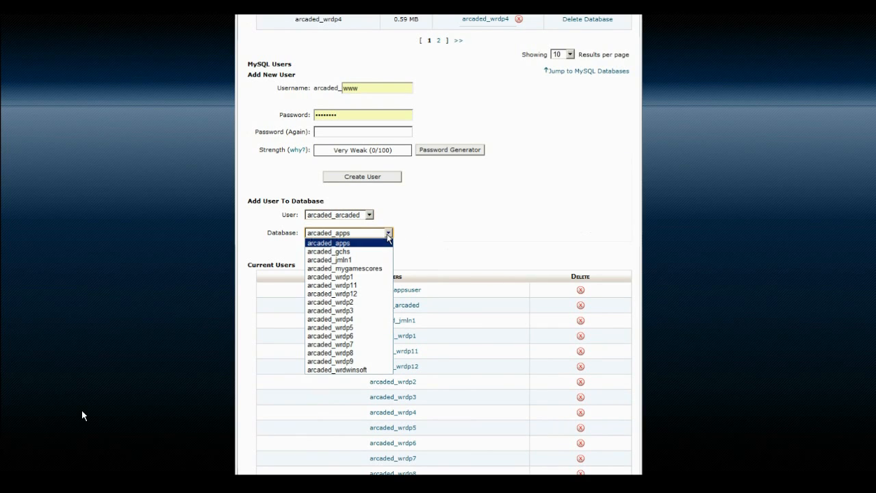
click(345, 267)
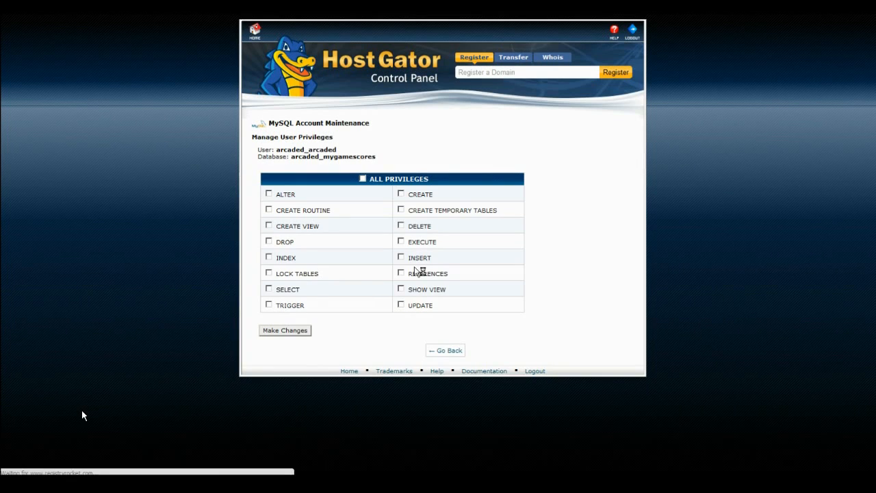
- Tick ALL PRIVILEGES, apply the changes, and return to MySQL Databases
click(362, 179)
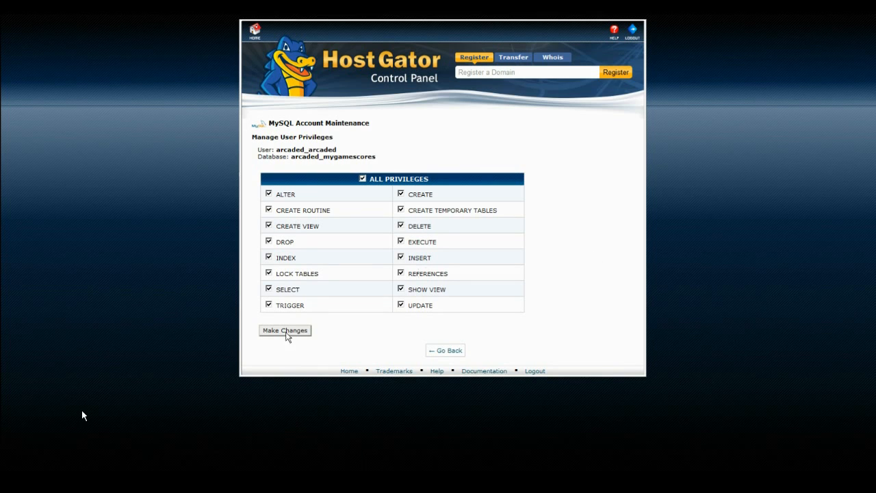
click(285, 331)
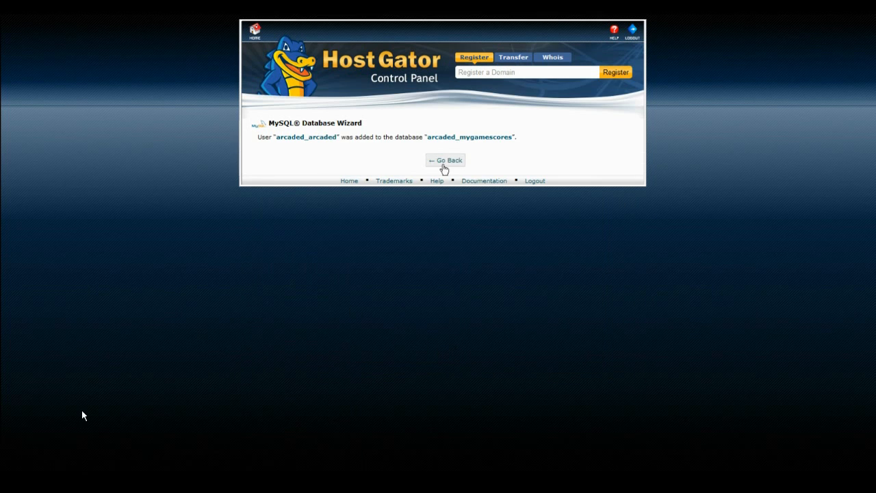
click(445, 159)
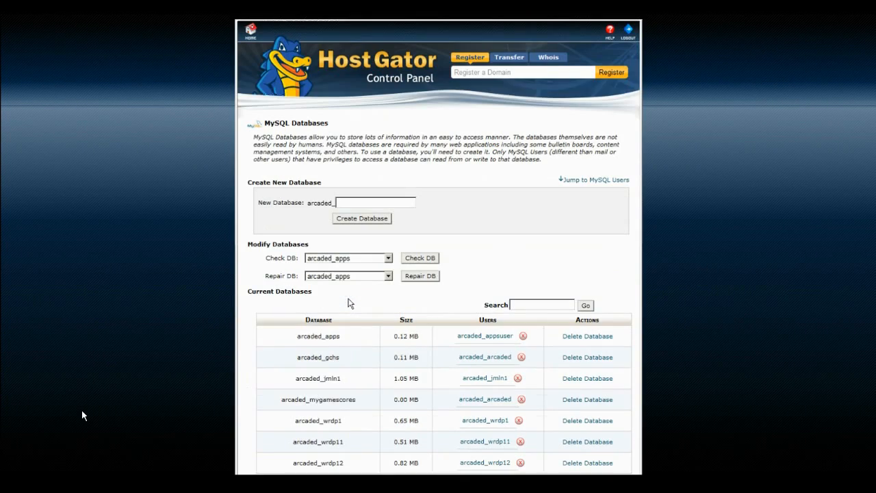
- Write 'arcaded_mygamescores' in a new Notepad note, then minimize Notepad
scroll(down, 3)
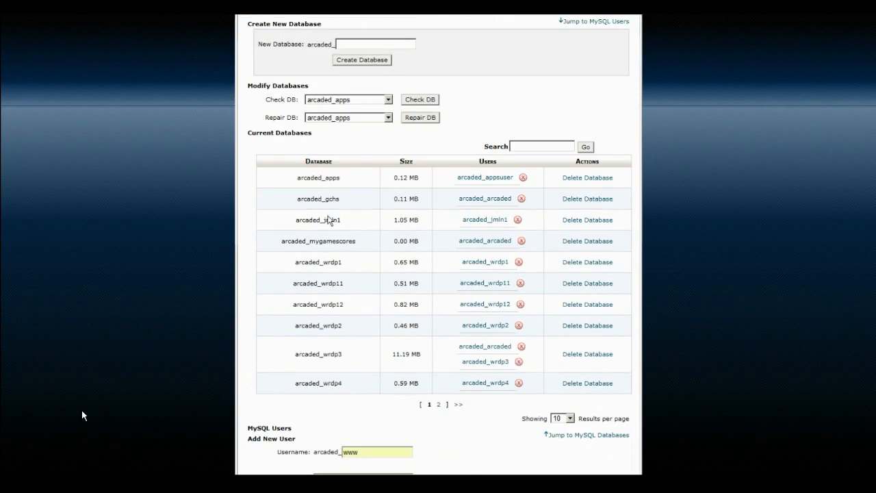
mouse_move(317, 198)
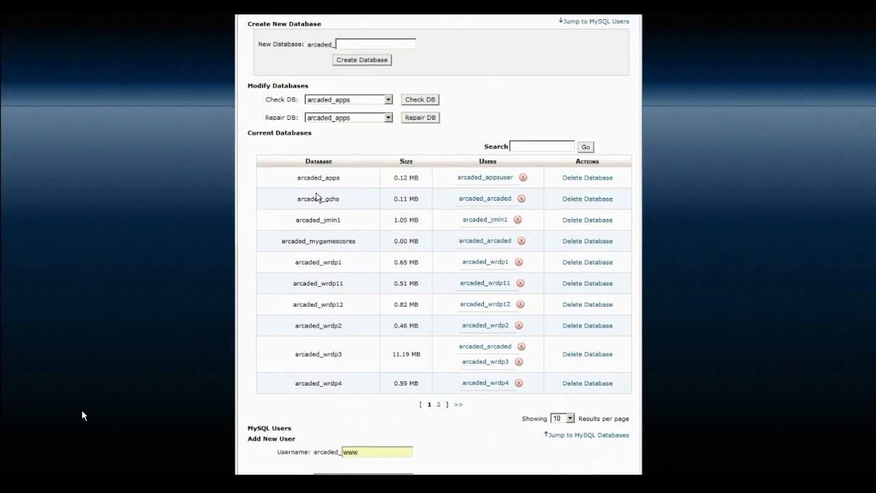
mouse_move(304, 251)
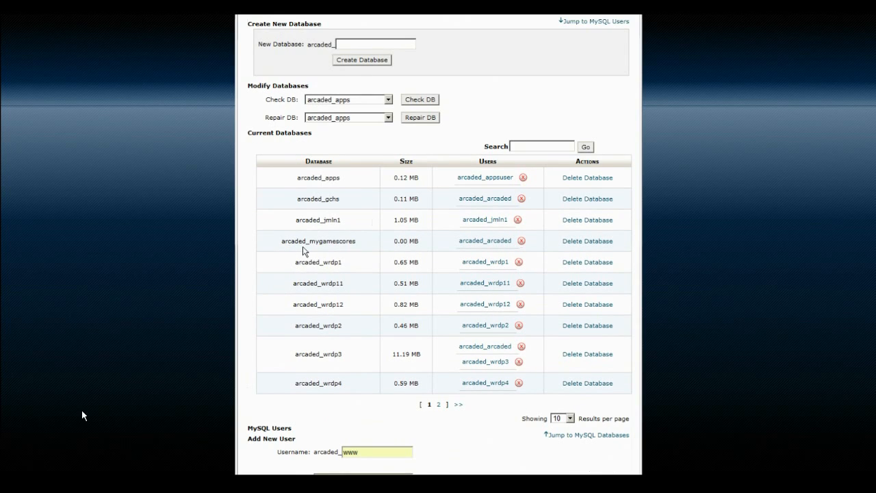
mouse_move(361, 248)
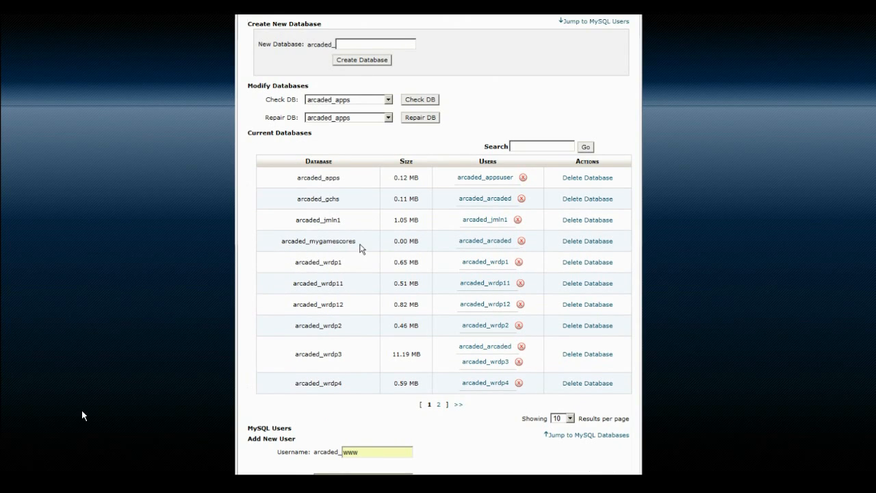
right_click(318, 240)
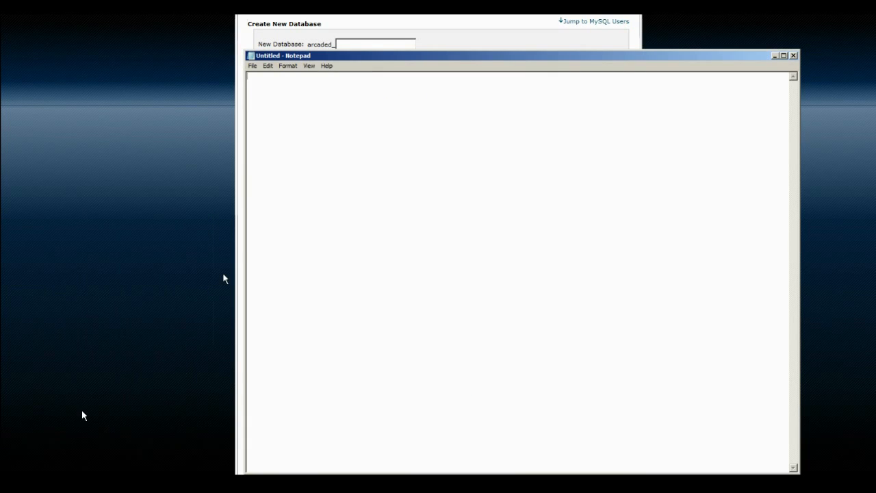
text(arcaded_mygamescores)
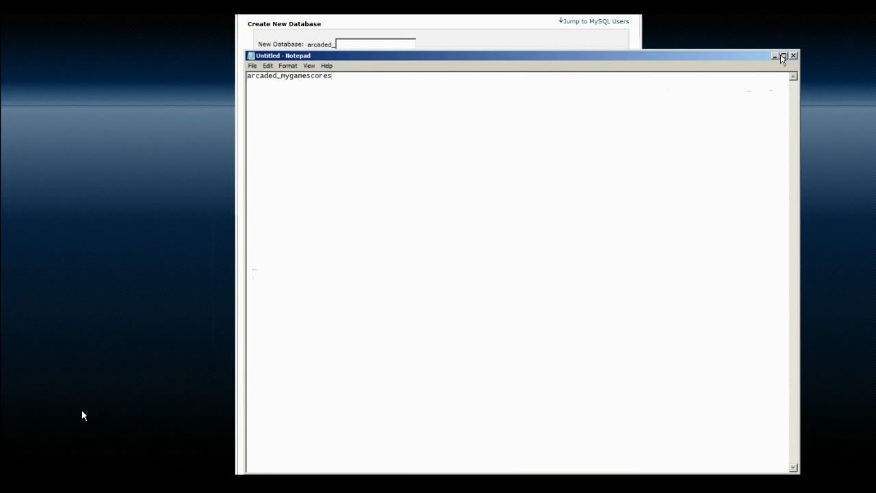
click(783, 56)
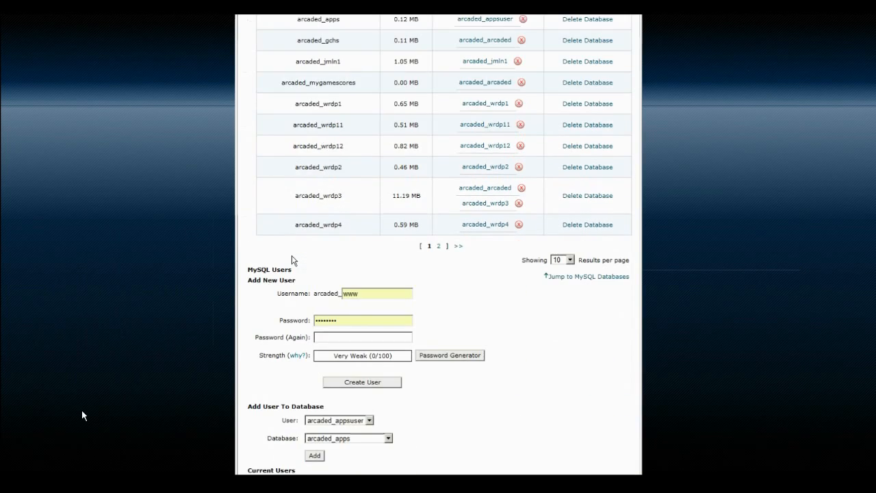
scroll(down, 3)
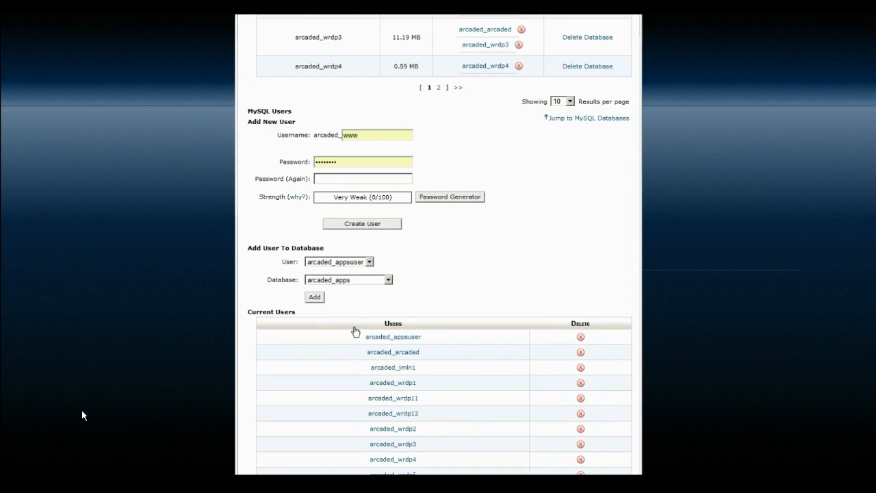
mouse_move(432, 357)
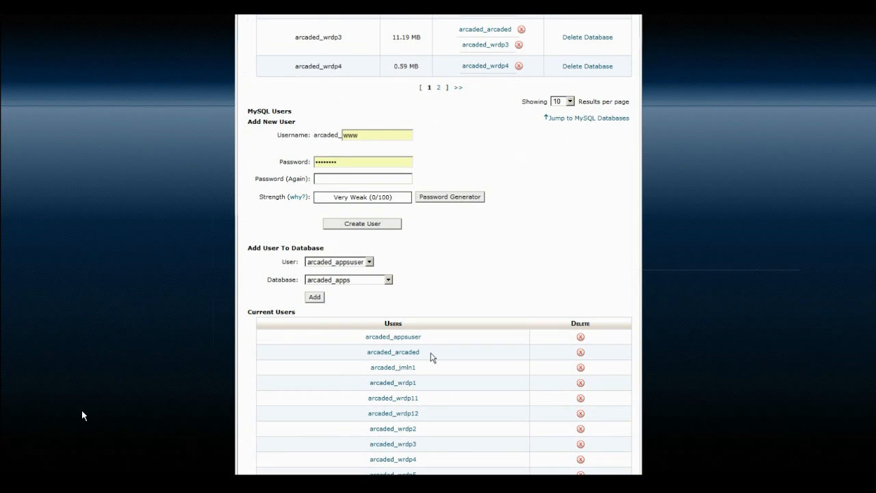
double_click(392, 352)
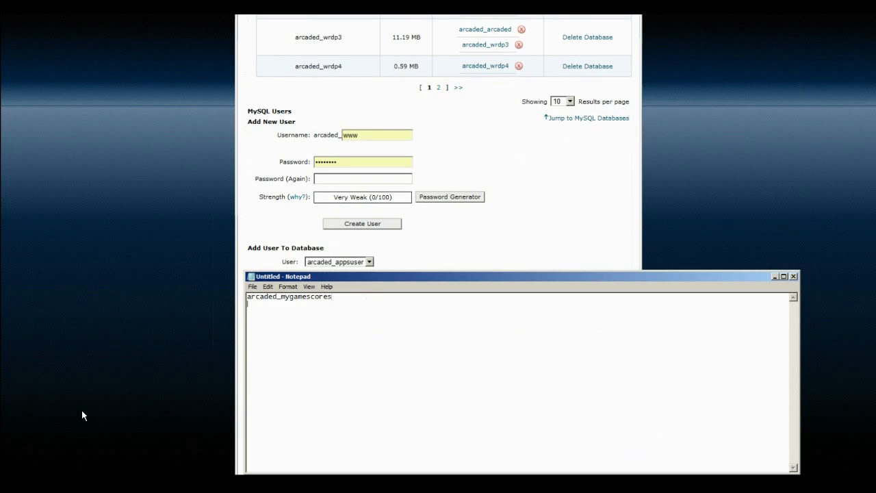
text(arcaded_arcaded)
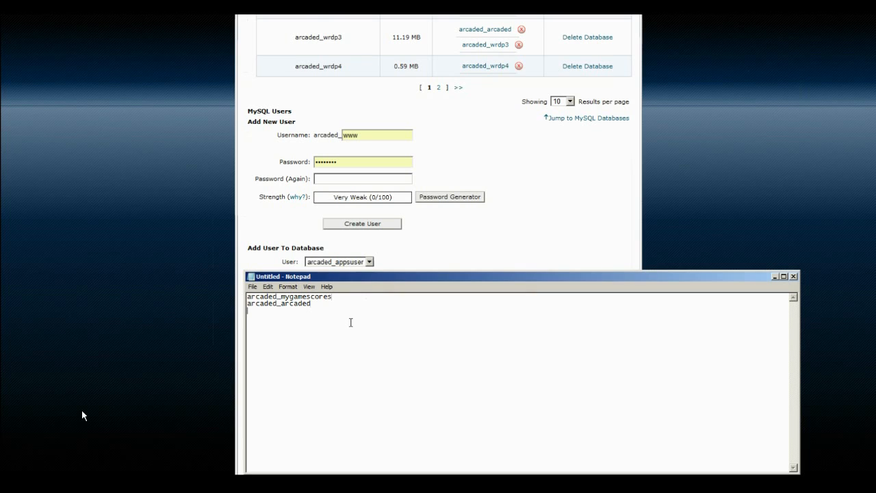
text(pa)
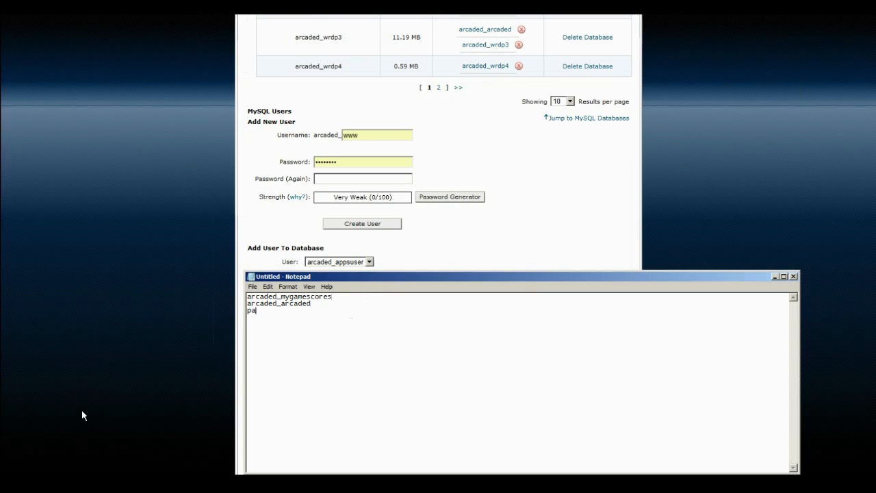
text(ssword)
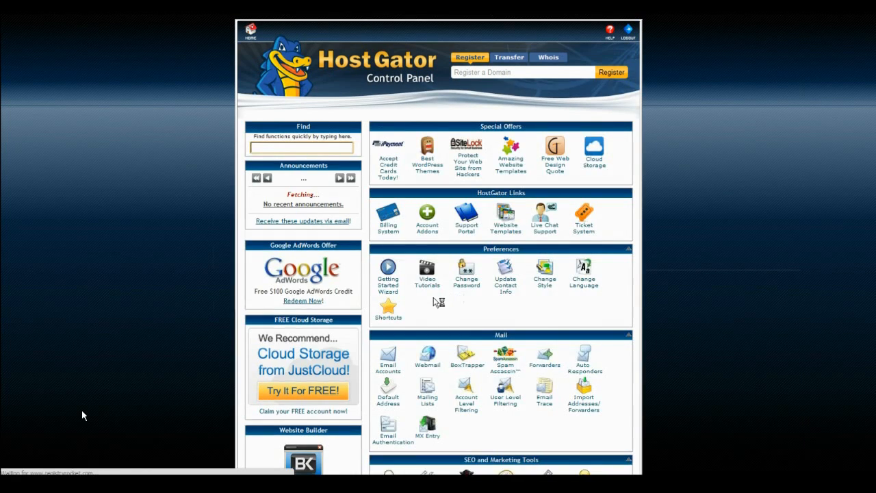
- Scroll down the cPanel home page toward the Databases section
scroll(down, 3)
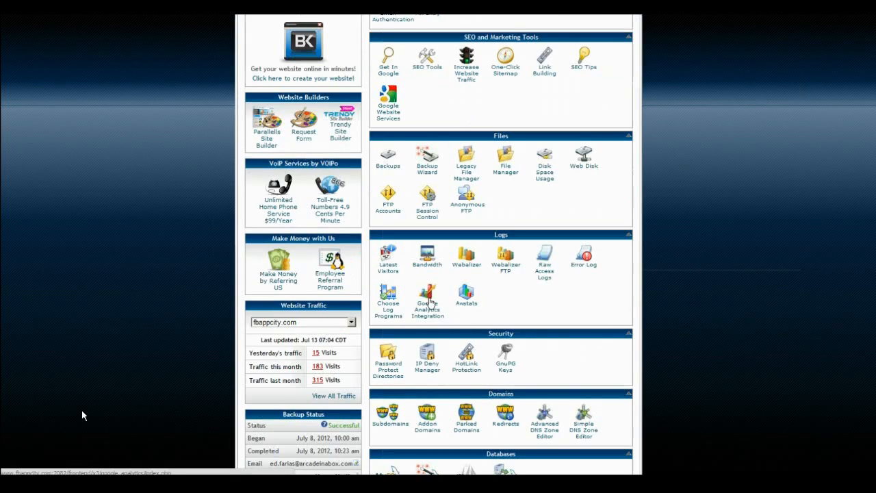
scroll(down, 3)
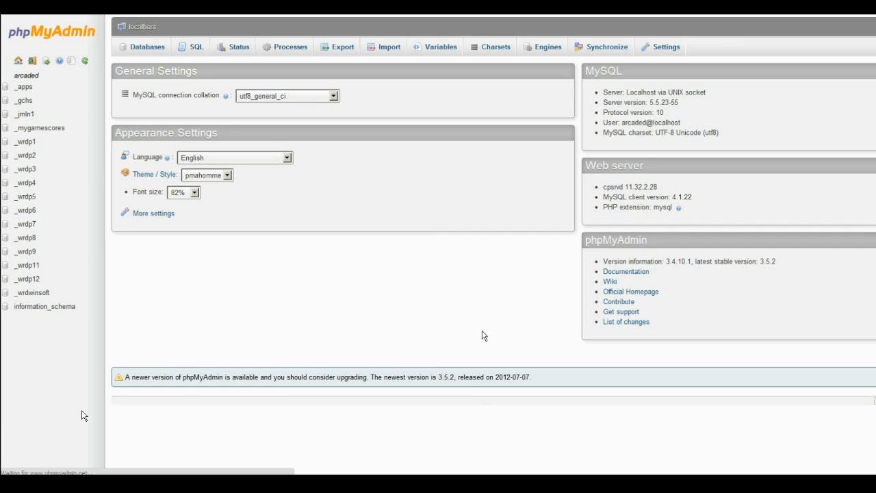
mouse_move(291, 308)
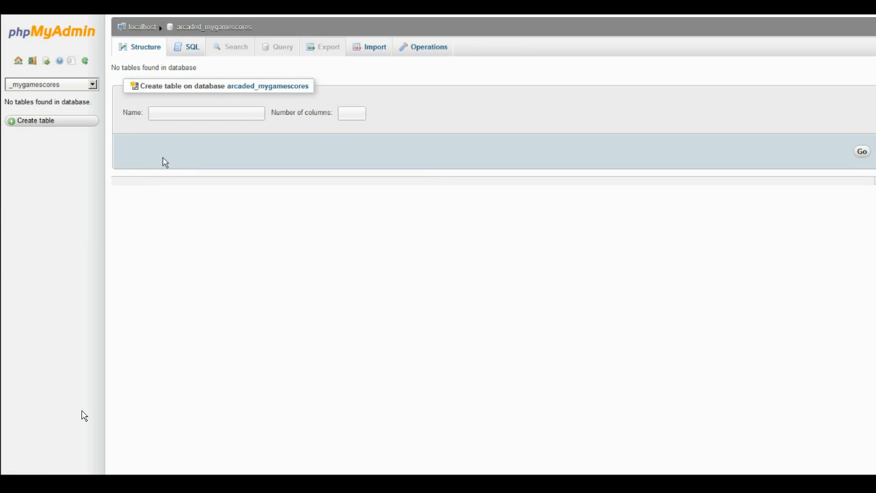
mouse_move(226, 371)
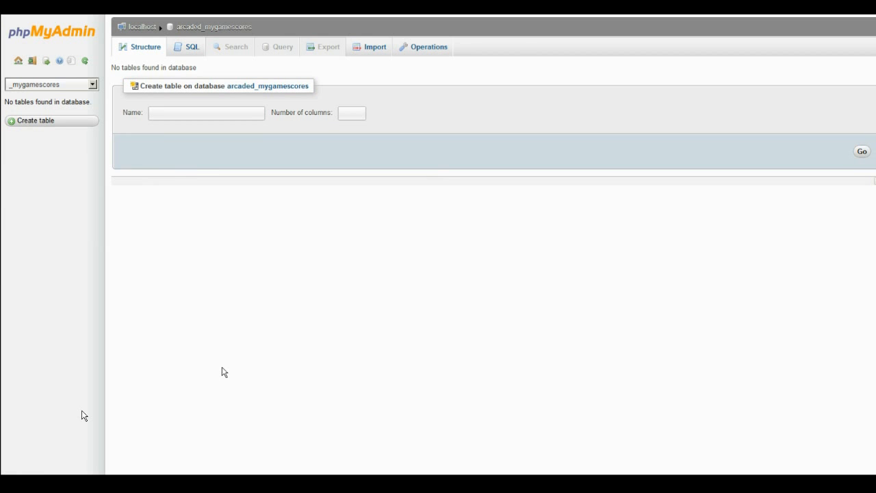
mouse_move(233, 361)
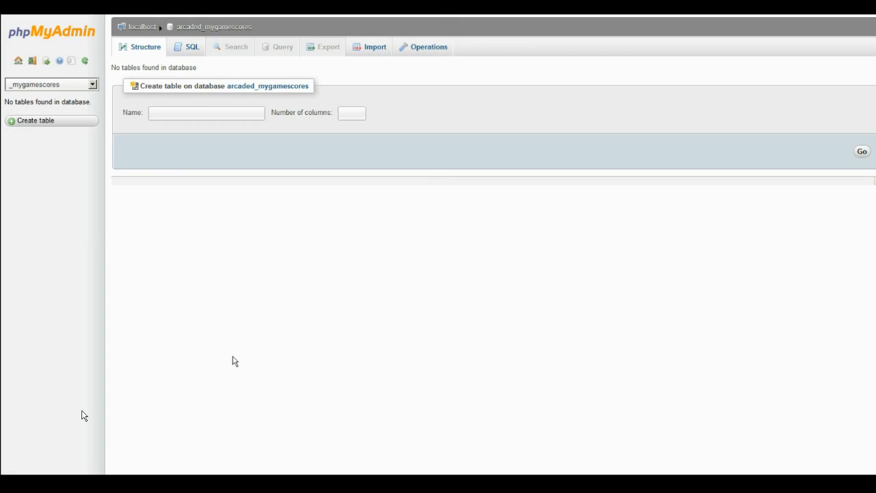